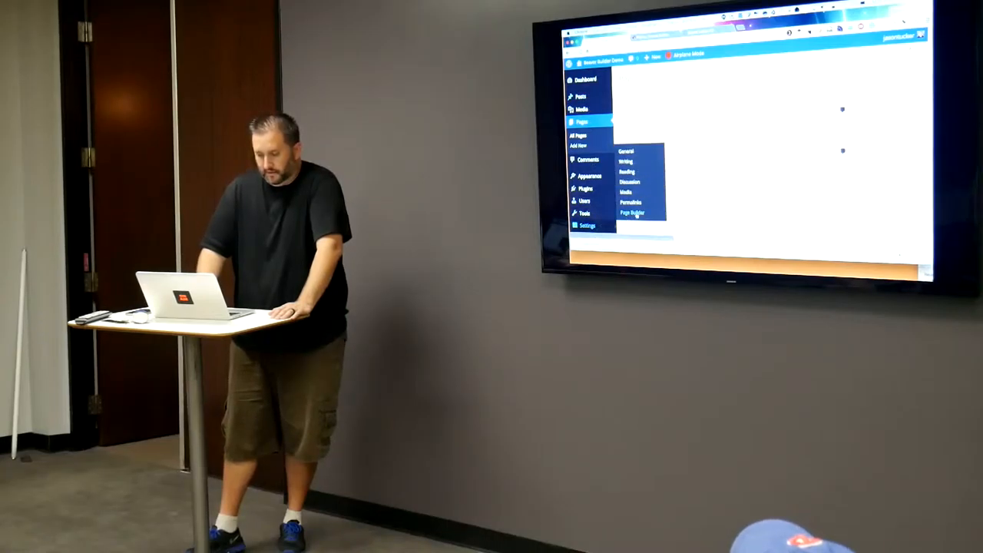
Open the Beaver Builder Page Builder settings page from the Settings submenu
click(587, 201)
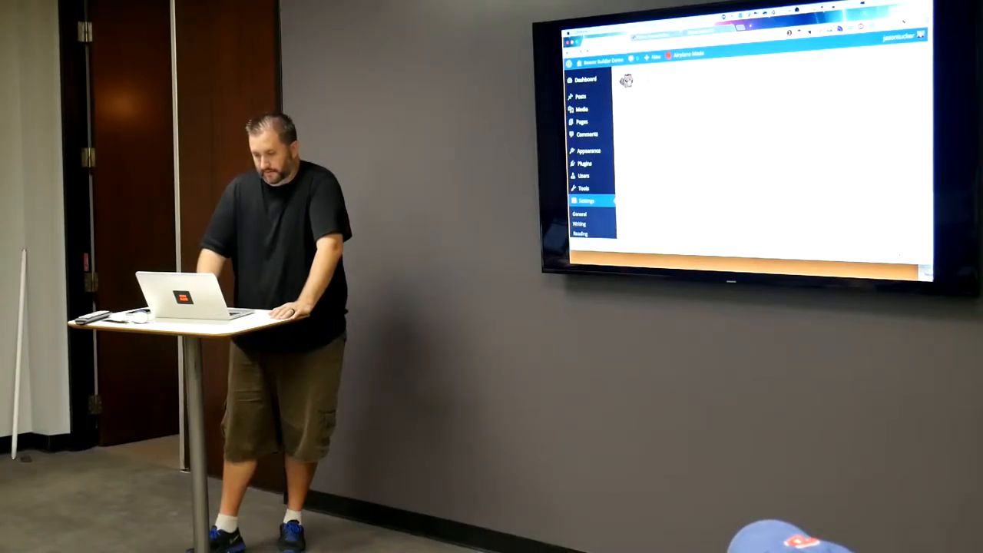